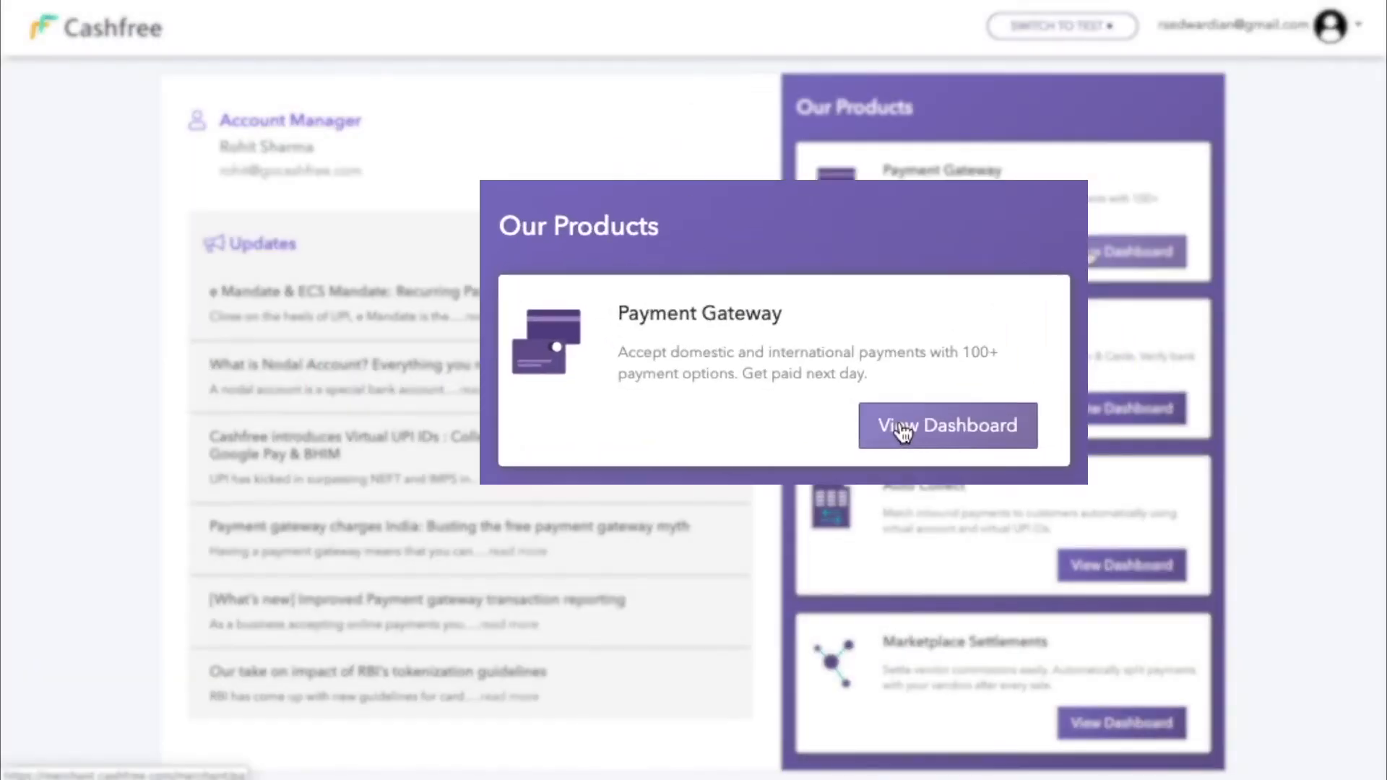
Step: Create on-demand plan GroceryBaba_Platinum (ID Platinum) with max amount 2000 under Subscriptions > Plans
{"action": "left_click", "coordinate": [947, 425]}
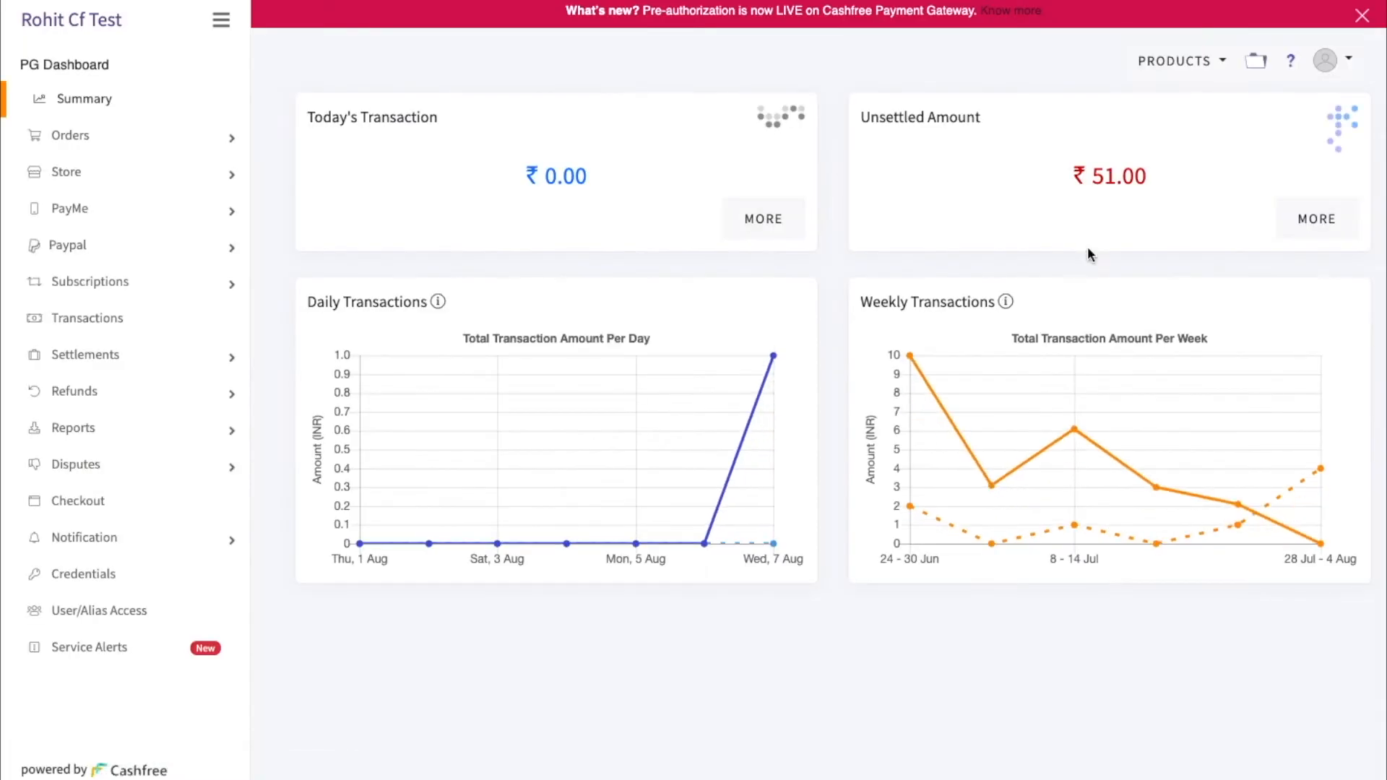
{"action": "left_click", "coordinate": [89, 282]}
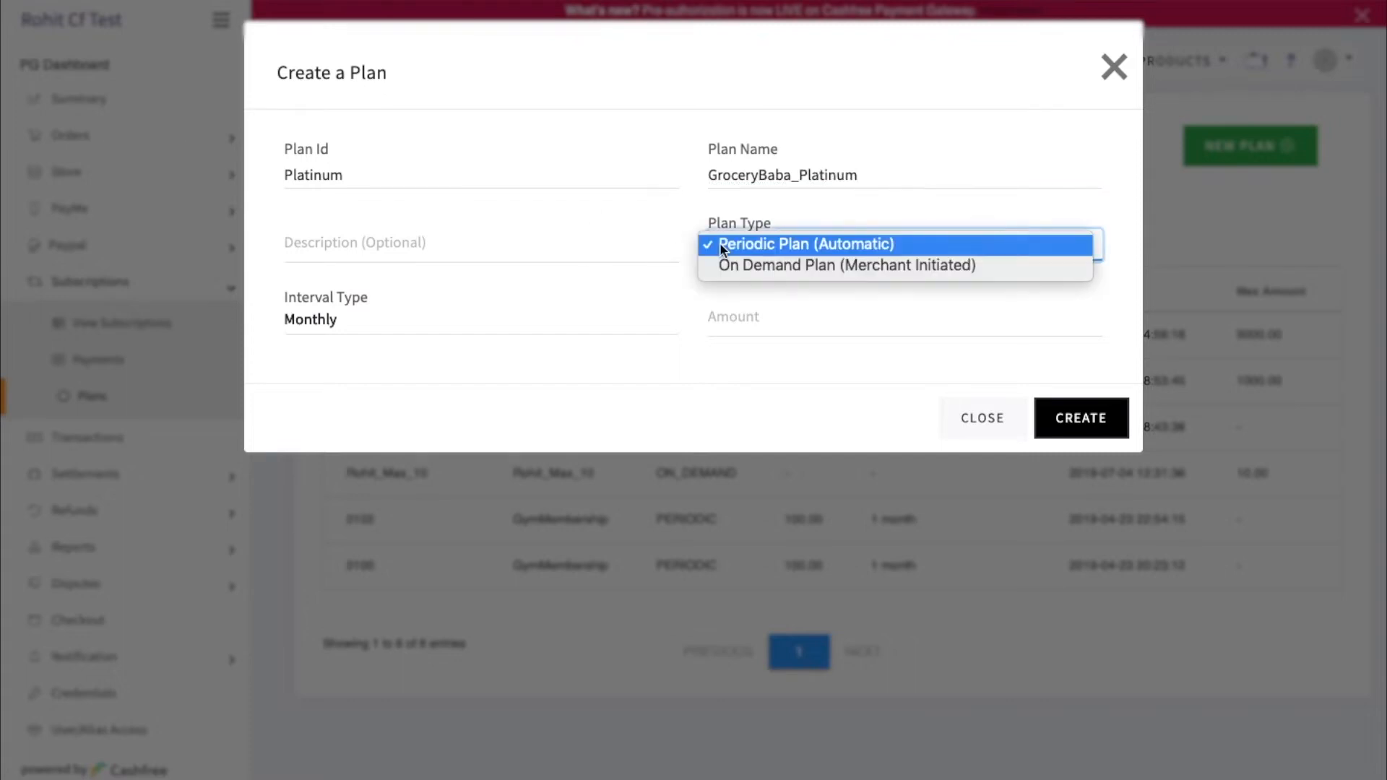
{"action": "mouse_move", "coordinate": [847, 266]}
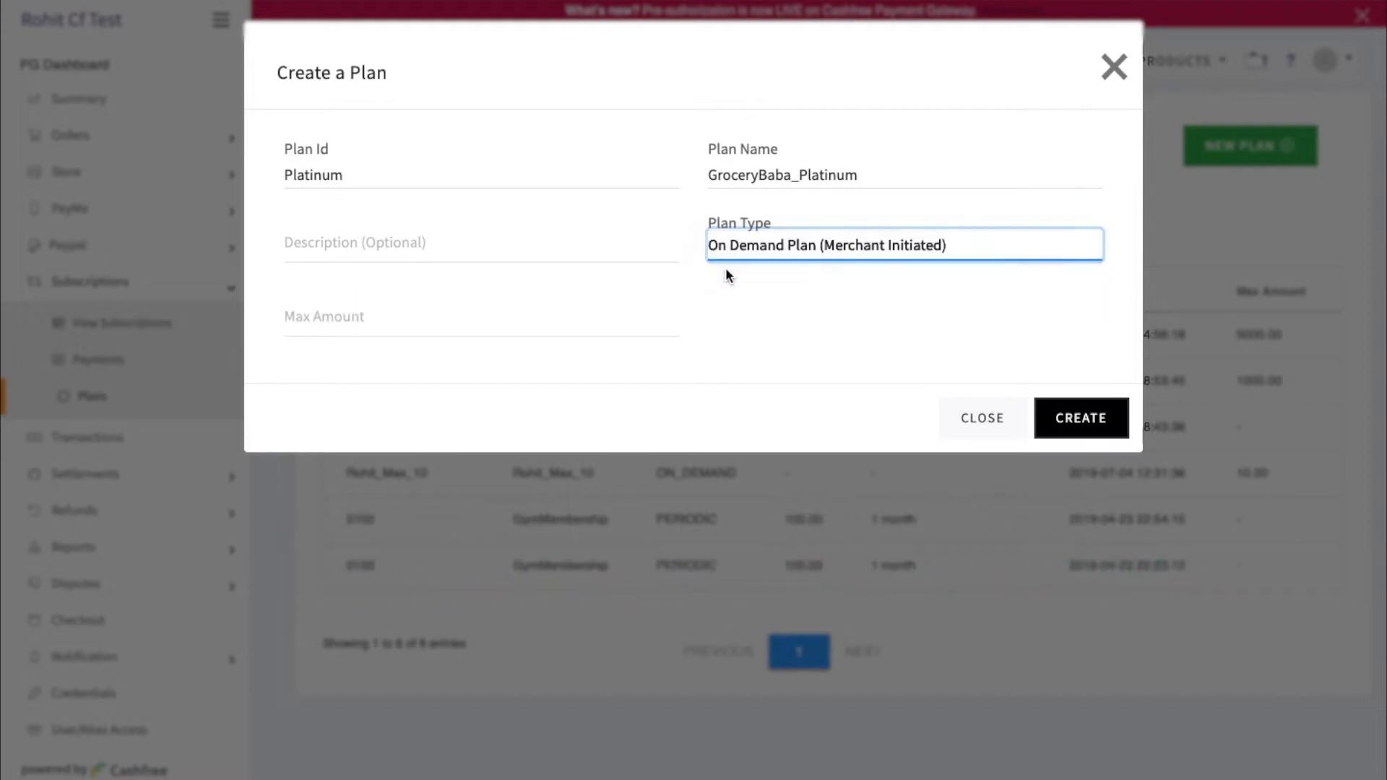
{"action": "mouse_move", "coordinate": [618, 324]}
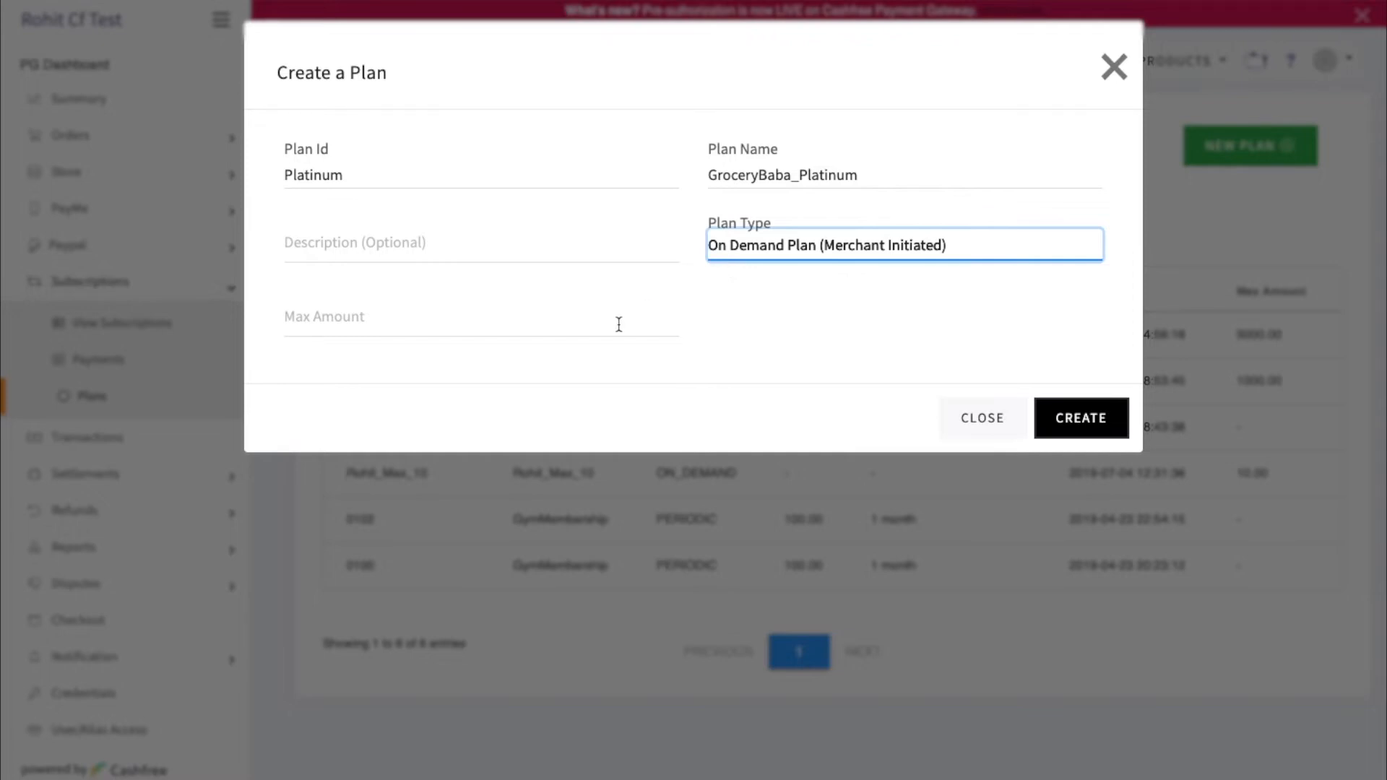
{"action": "type", "text": "2000"}
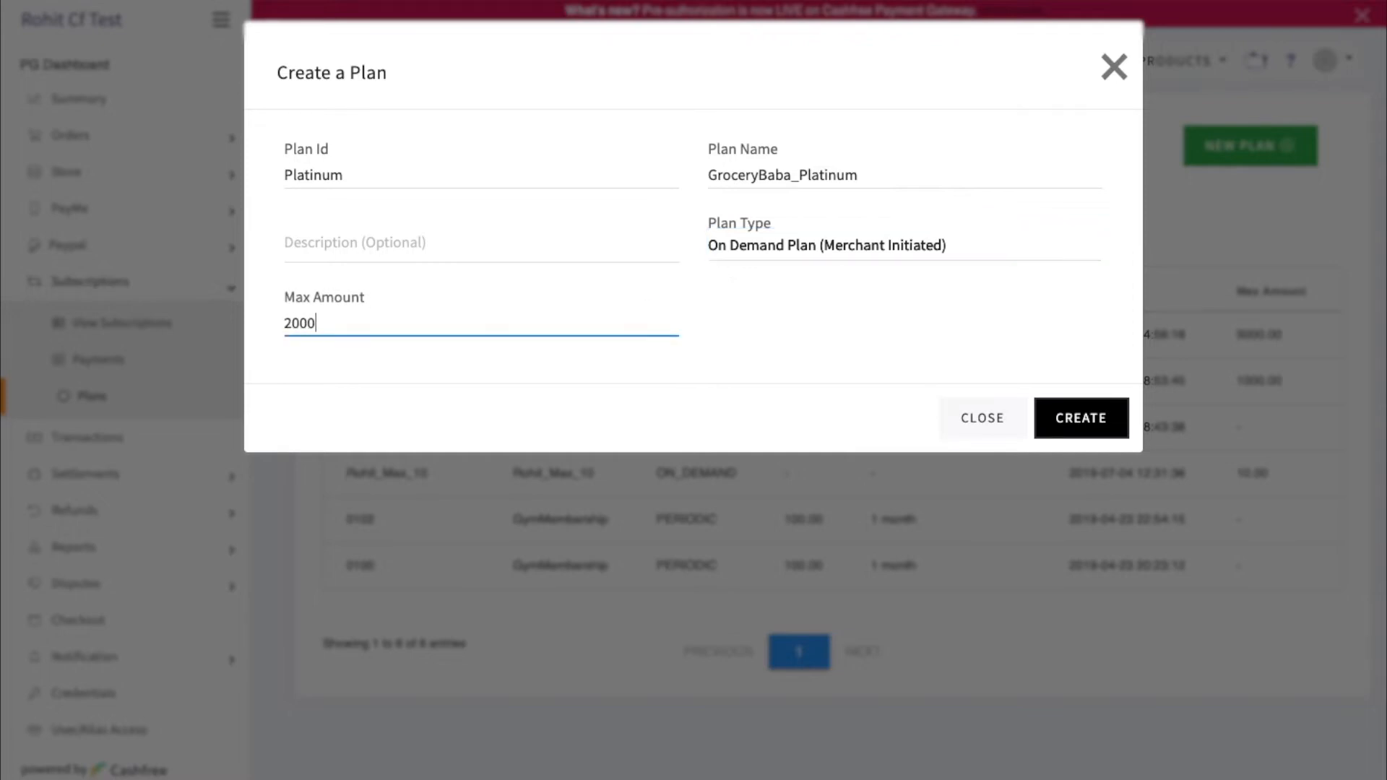
{"action": "left_click", "coordinate": [1080, 418]}
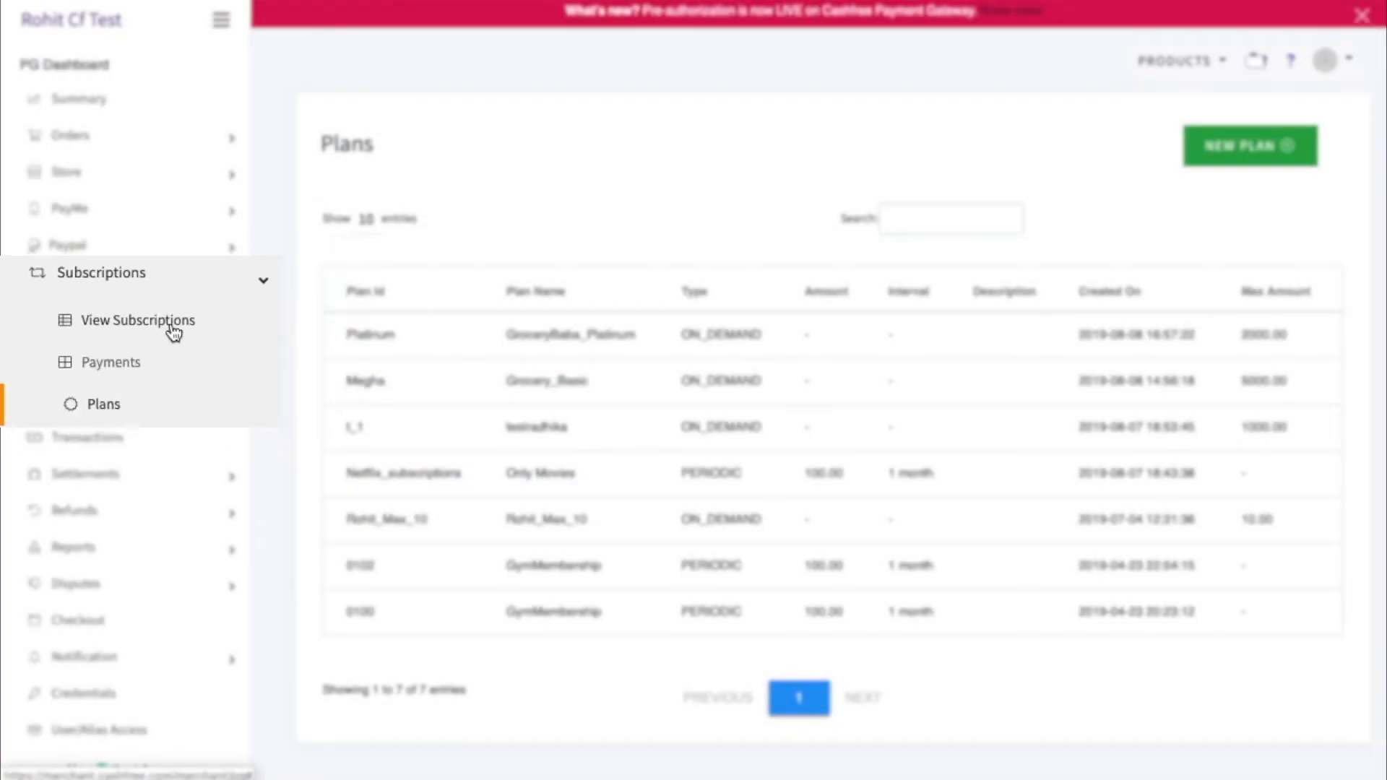
Step: Go to View Subscriptions to see the existing subscriptions list
{"action": "left_click", "coordinate": [137, 321]}
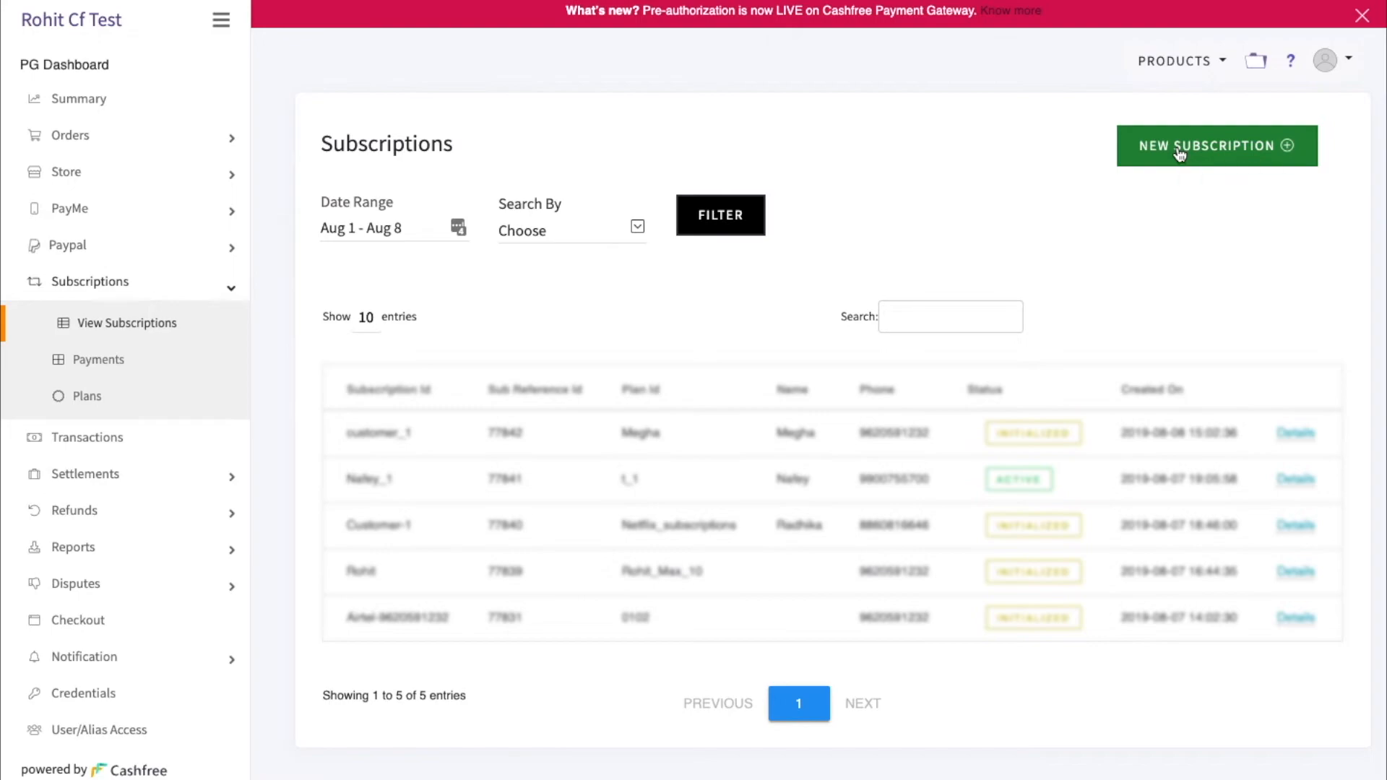
Step: Create a new subscription on the GroceryBaba_Platinum plan expiring 08/08/2021 with customer details
{"action": "left_click", "coordinate": [1215, 146]}
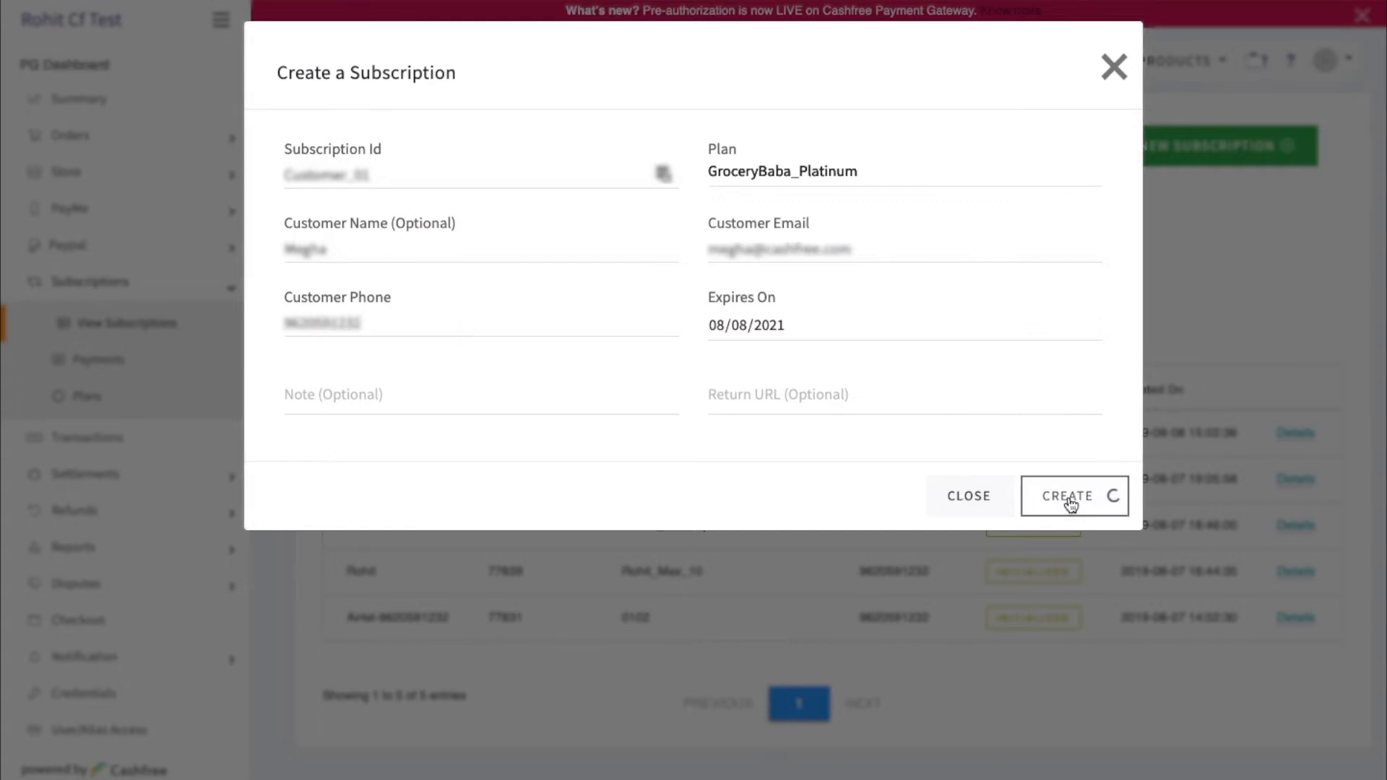
{"action": "left_click", "coordinate": [1074, 496]}
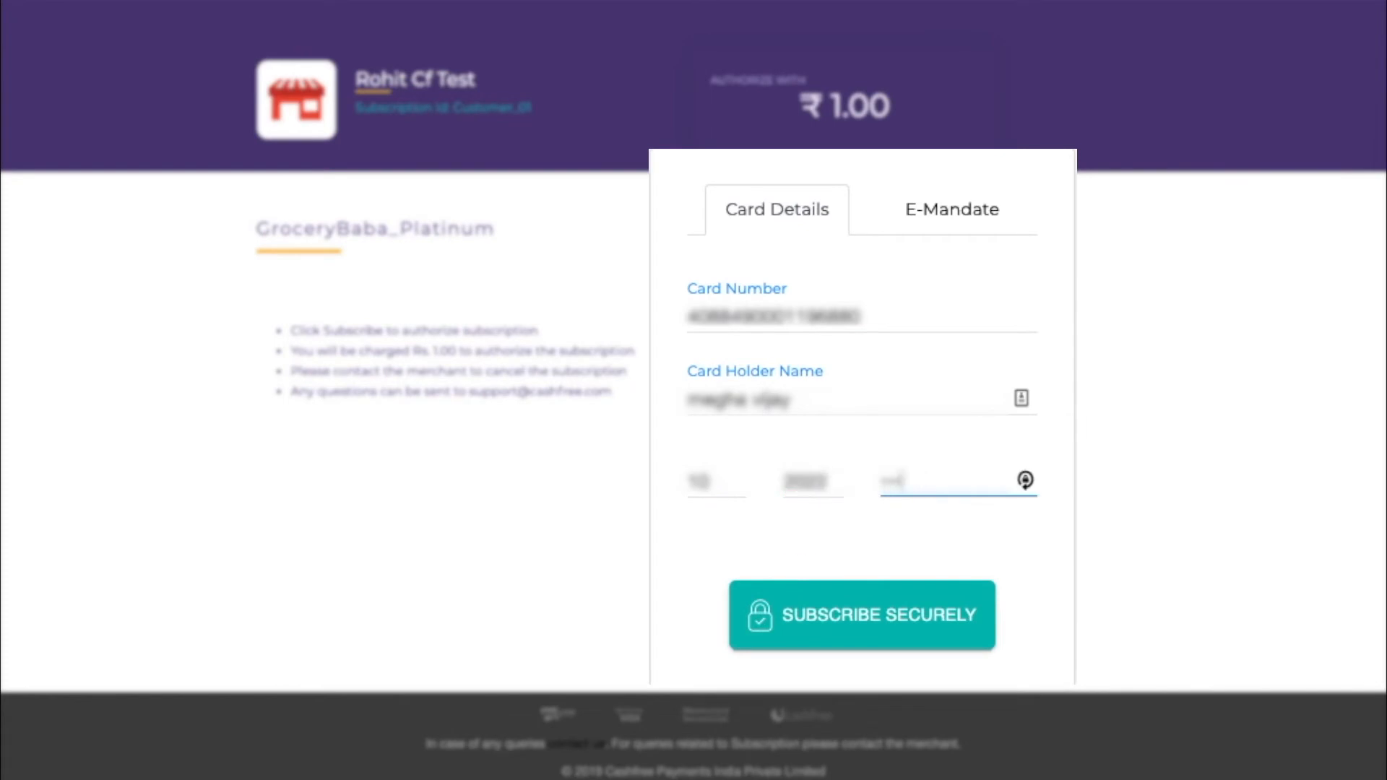
Step: Subscribe via E-Mandate with account details and AXIS BANK as the bank
{"action": "left_click", "coordinate": [951, 210]}
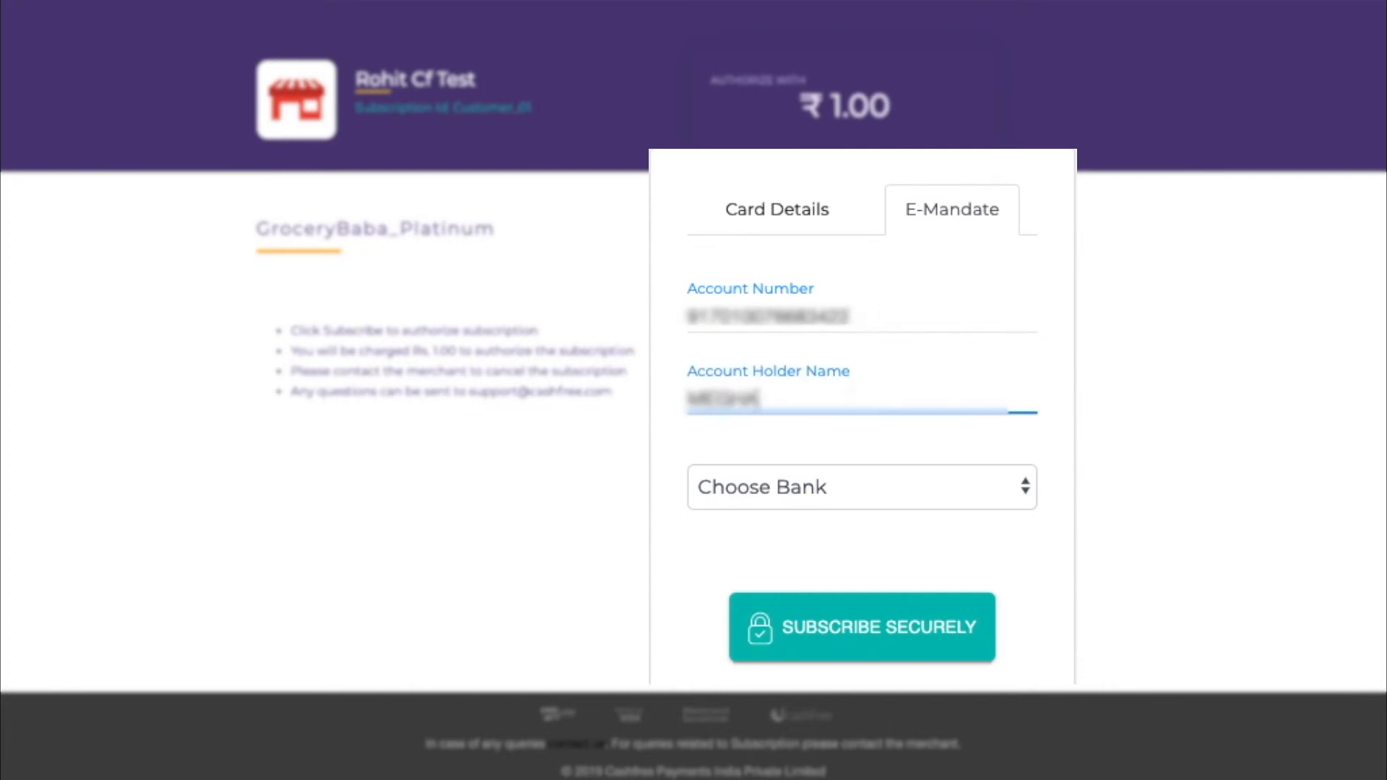
{"action": "left_click", "coordinate": [858, 486]}
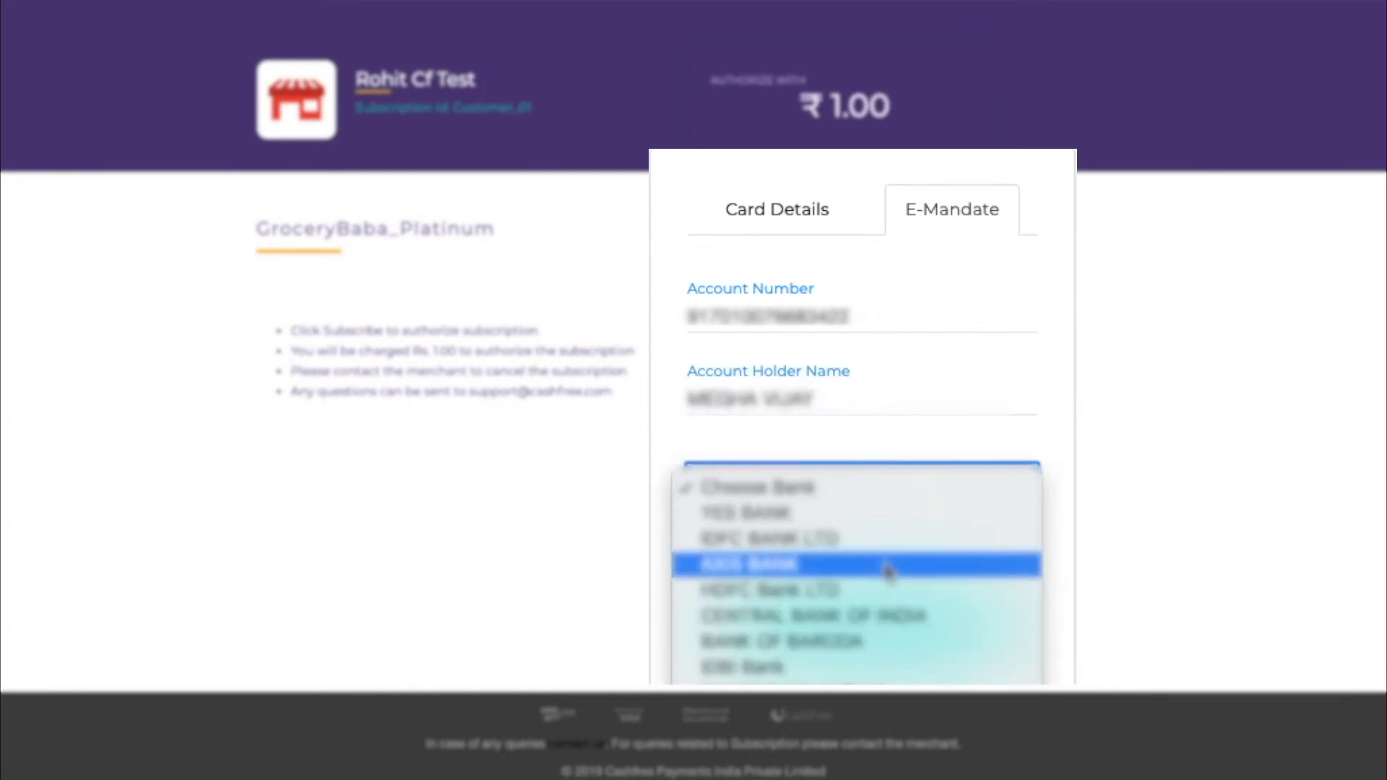
{"action": "left_click", "coordinate": [749, 565]}
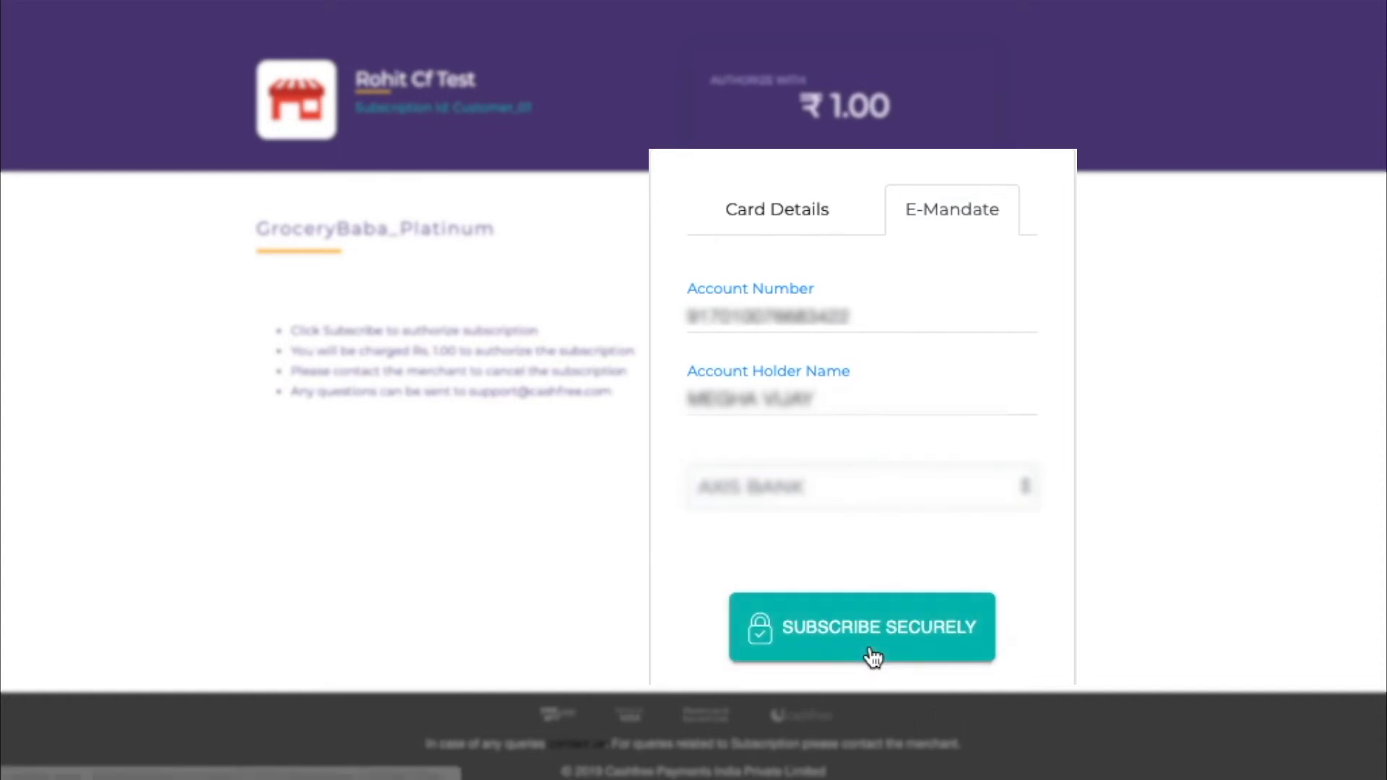
{"action": "left_click", "coordinate": [859, 625]}
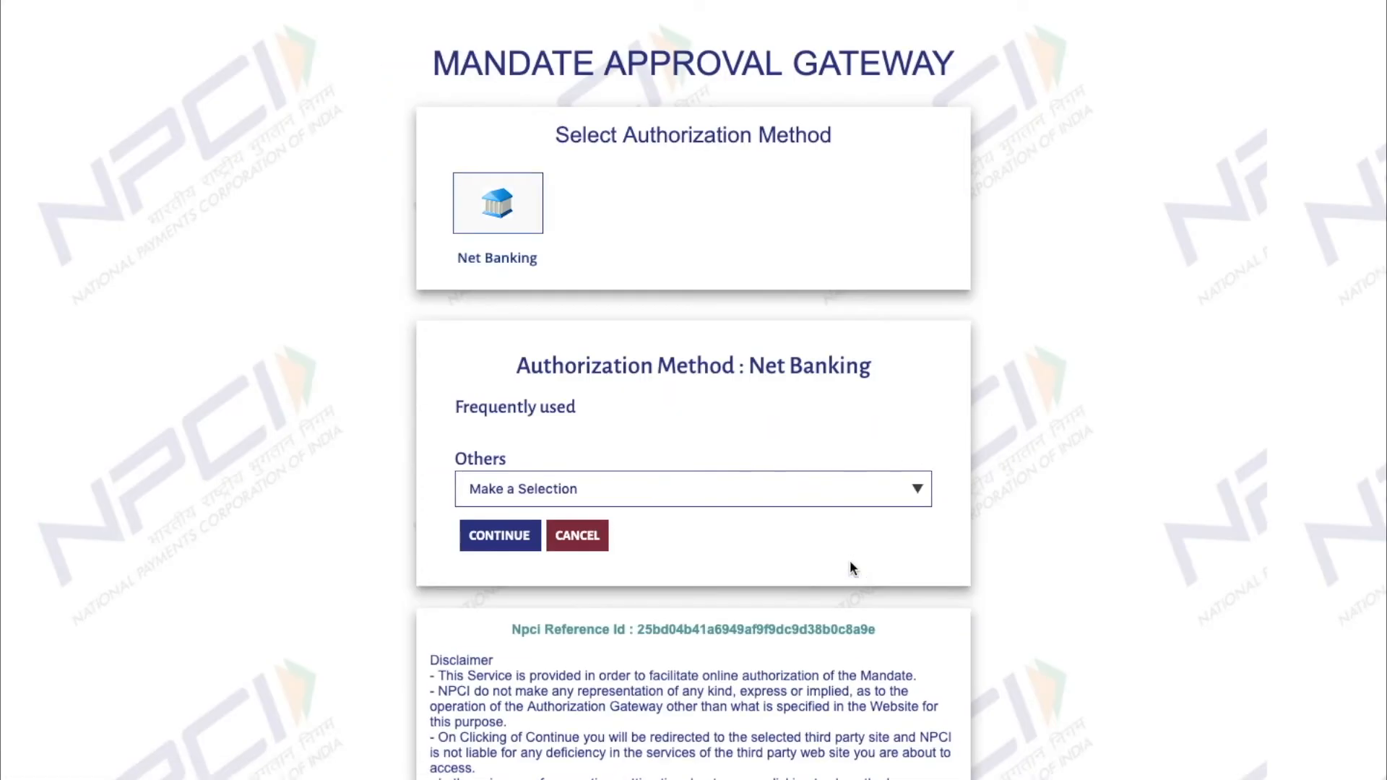
Step: Proceed through Net Banking authorization to the Axis Bank login
{"action": "left_click", "coordinate": [692, 489]}
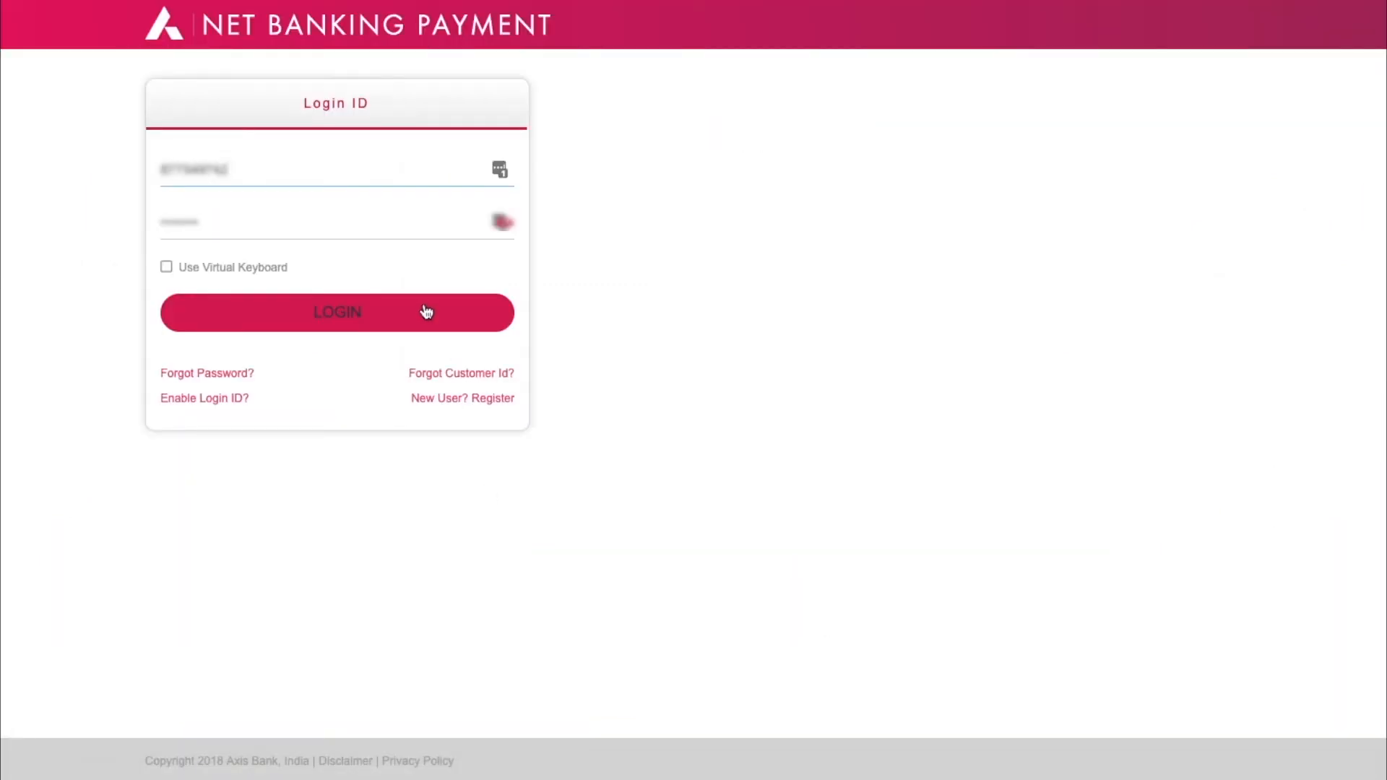
{"action": "left_click", "coordinate": [337, 312]}
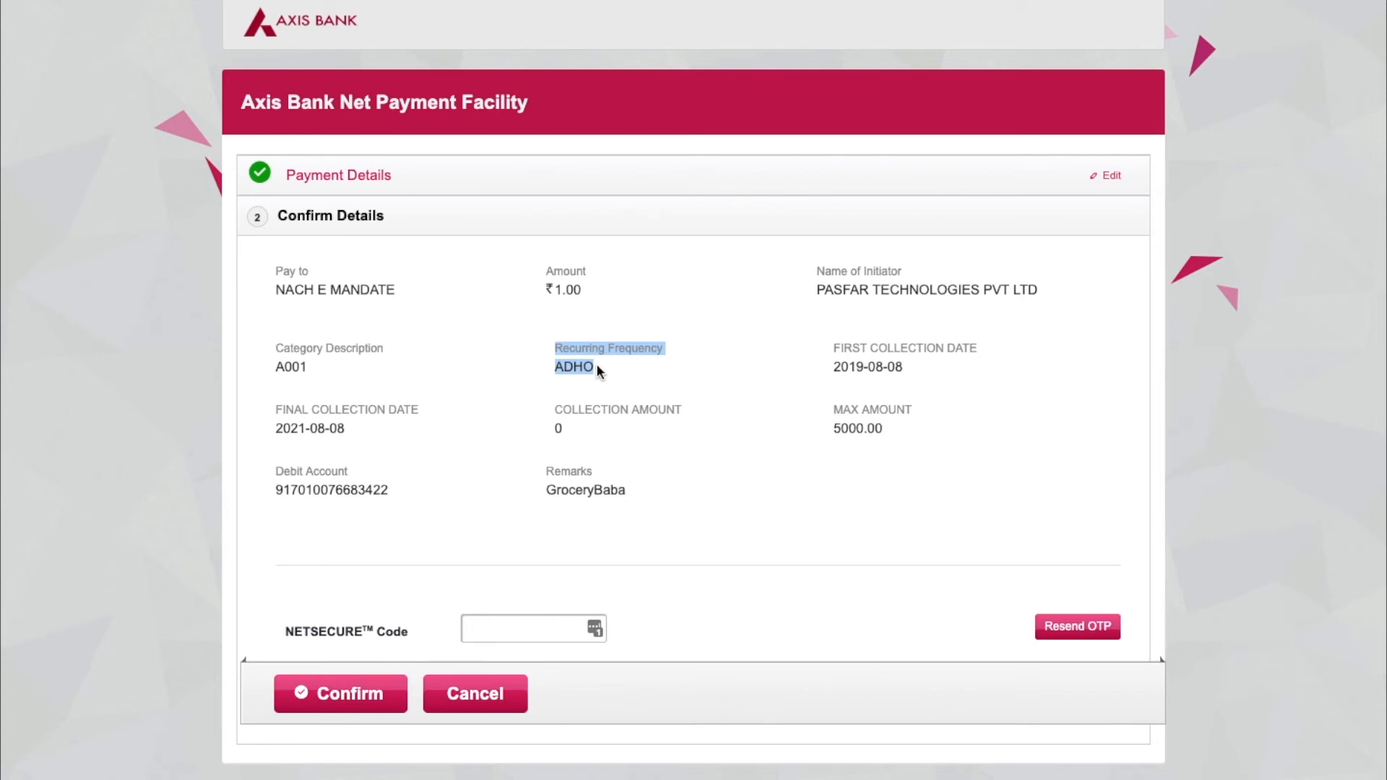
Step: Log in to Axis Bank net banking and confirm the NACH e-mandate with 5000.00 maximum amount
{"action": "left_click", "coordinate": [340, 692]}
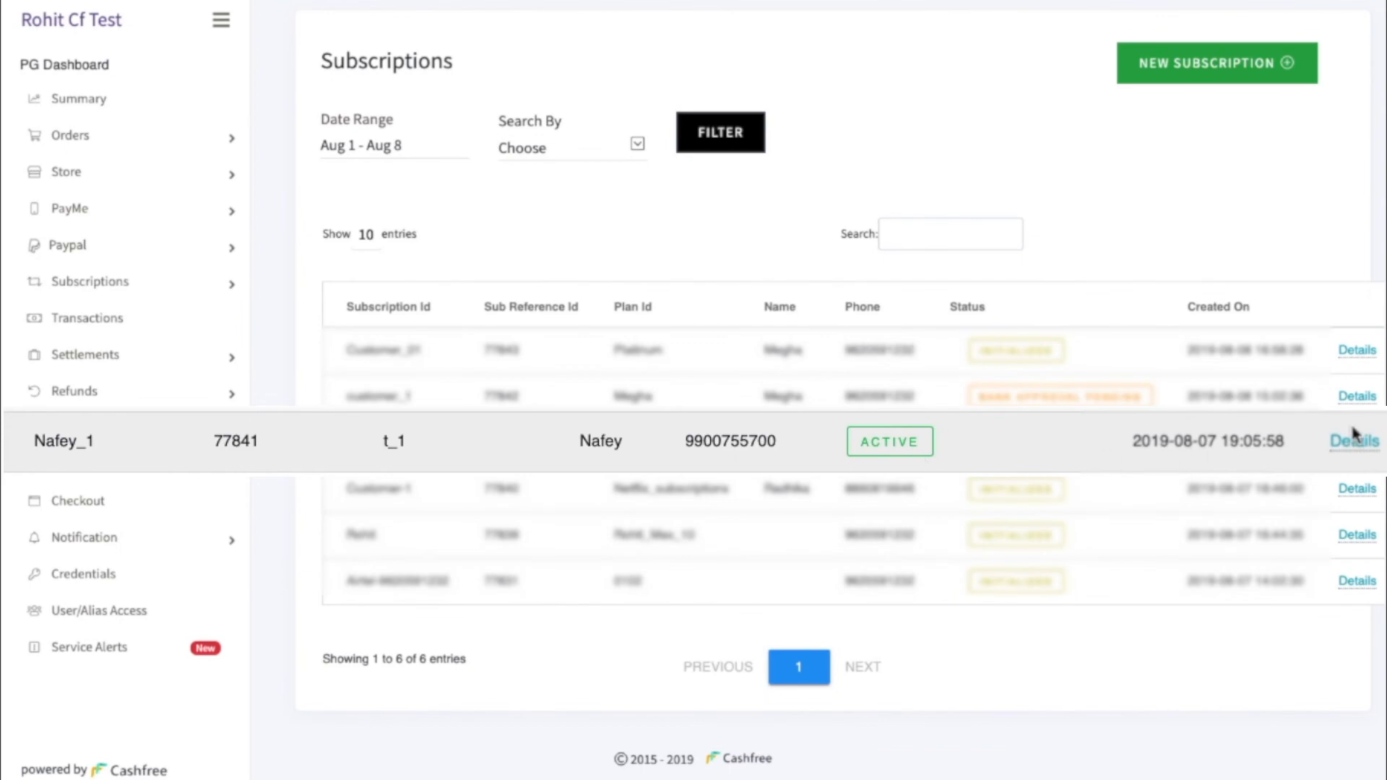
Step: Charge active subscription 77841 an on-demand amount of 10 INR and confirm it
{"action": "left_click", "coordinate": [1356, 442]}
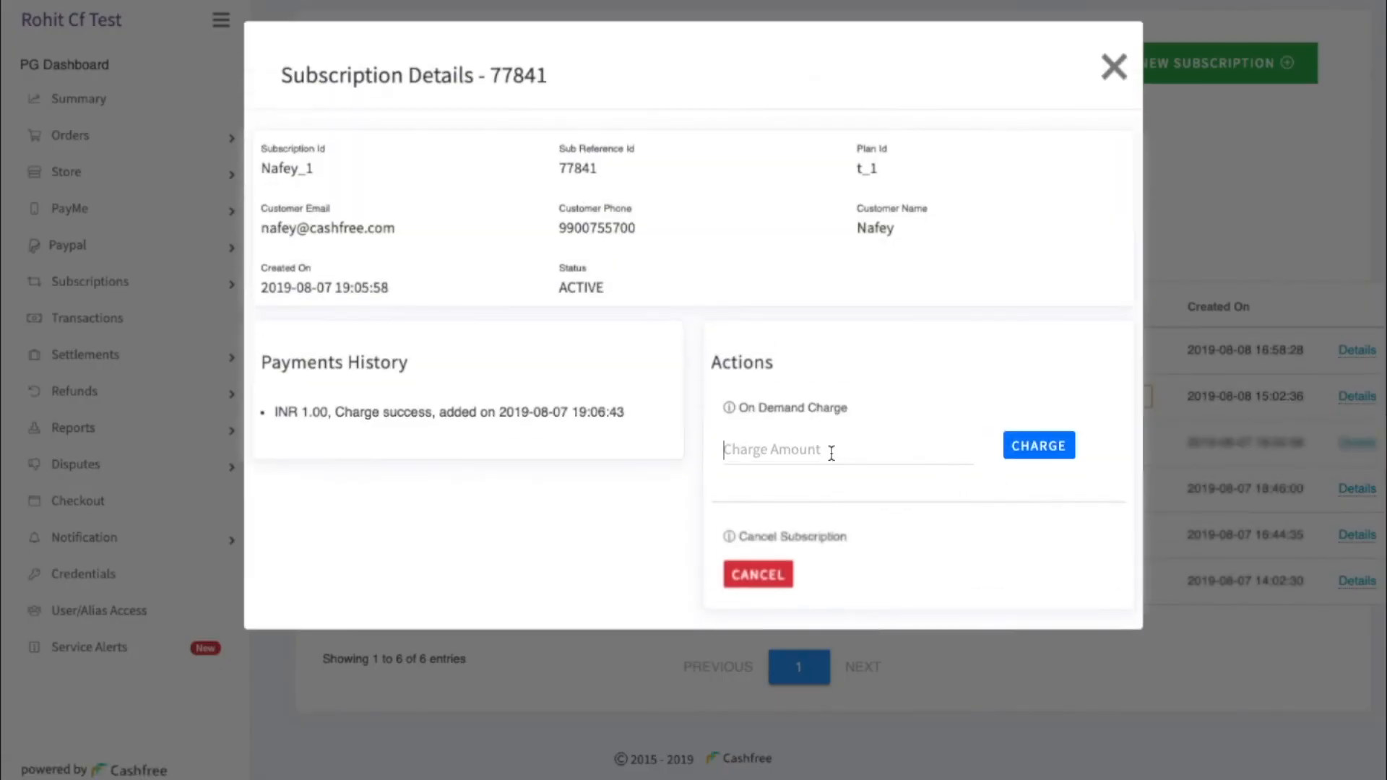
{"action": "type", "text": "10"}
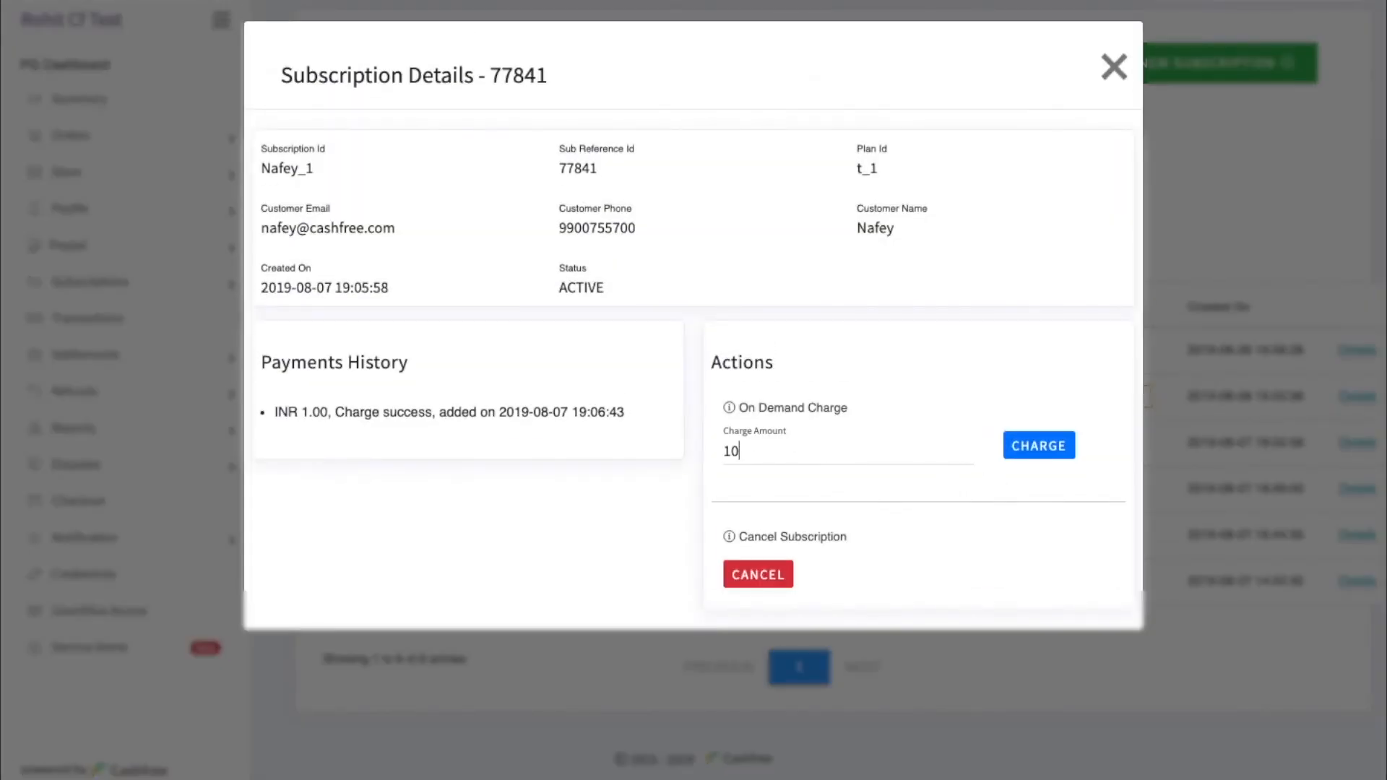
{"action": "left_click", "coordinate": [1039, 445]}
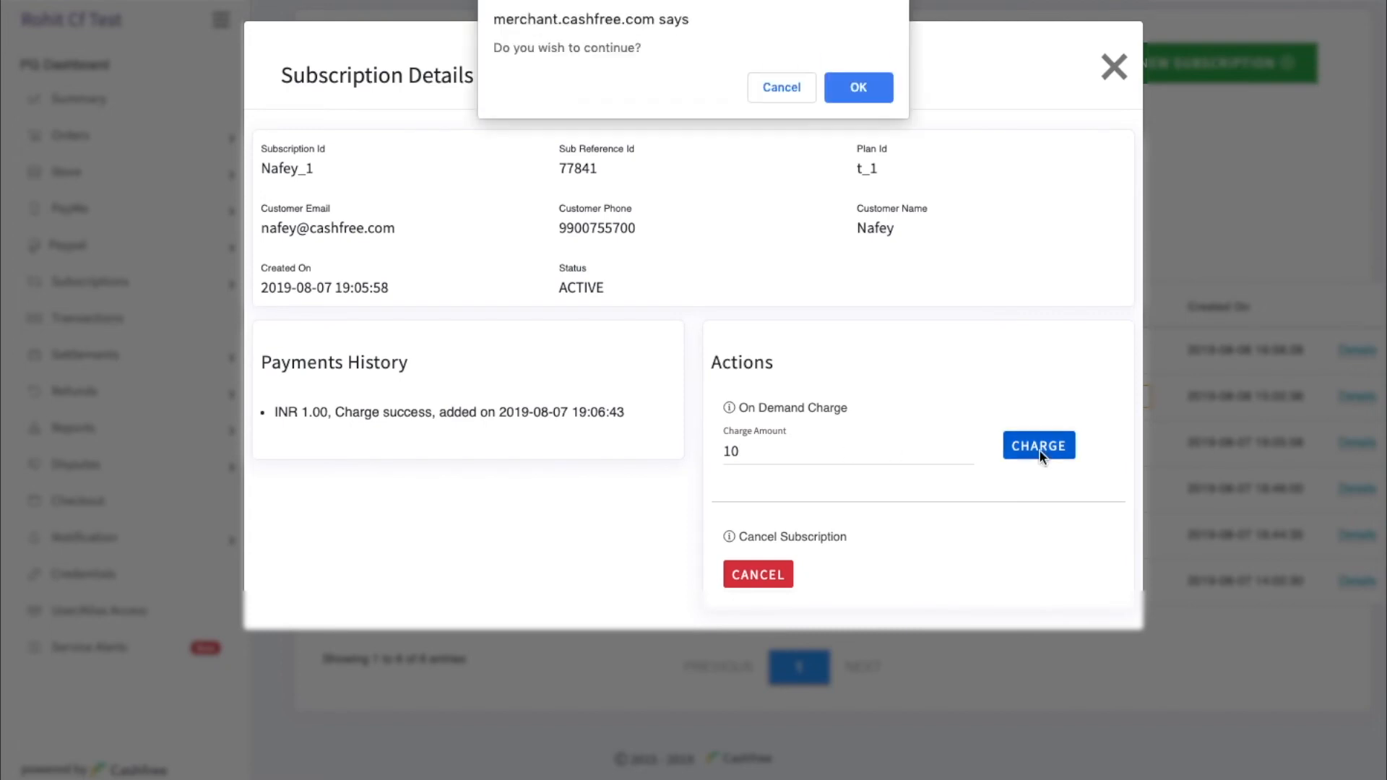
{"action": "left_click", "coordinate": [857, 86]}
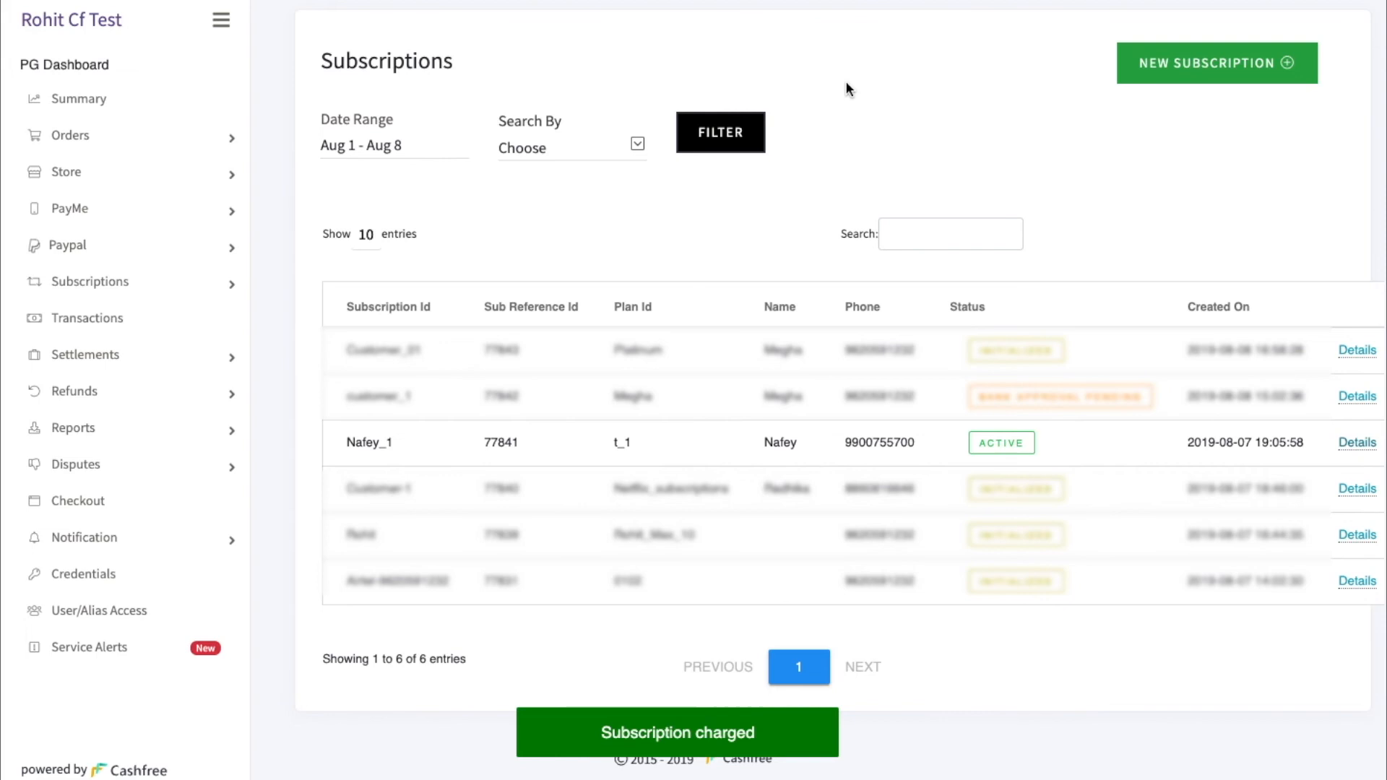
Step: View Subscriptions > Payments showing the 10.00 charge as successful
{"action": "left_click", "coordinate": [104, 360]}
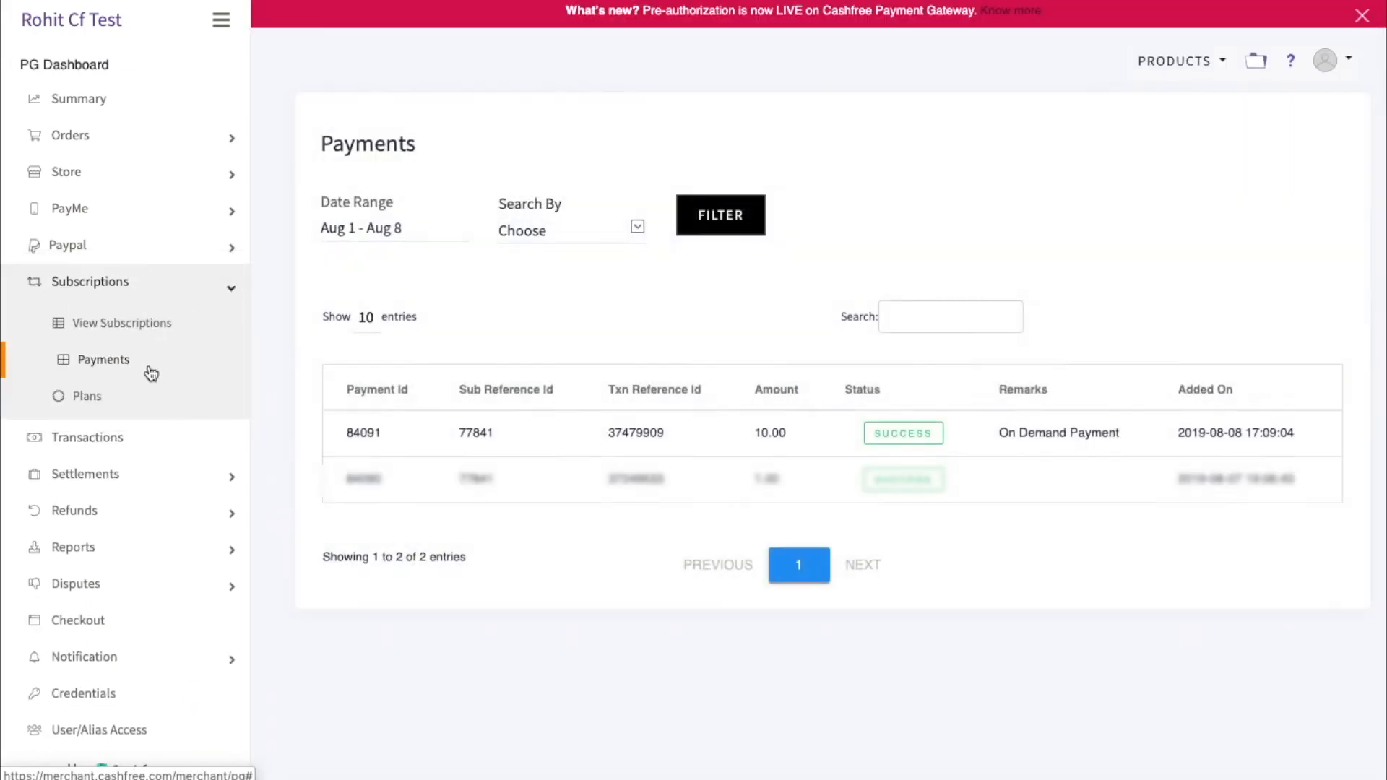